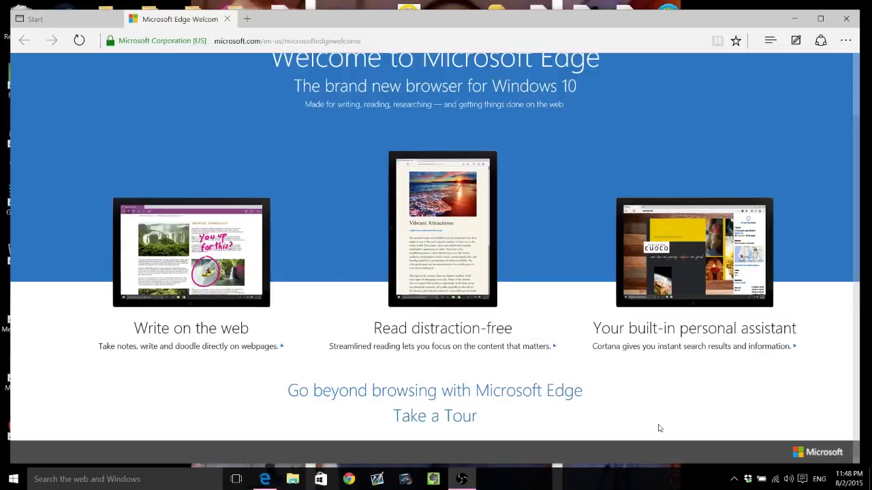
{"action": "mouse_move", "coordinate": [533, 380]}
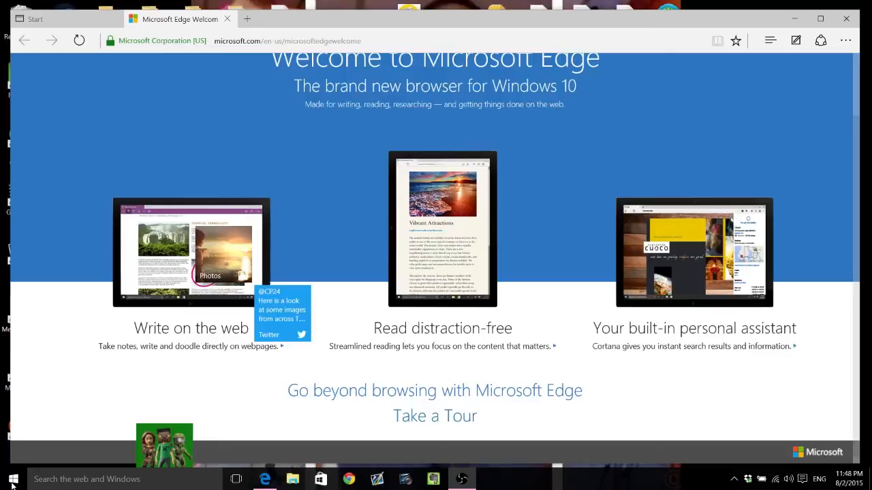
{"action": "mouse_move", "coordinate": [173, 354]}
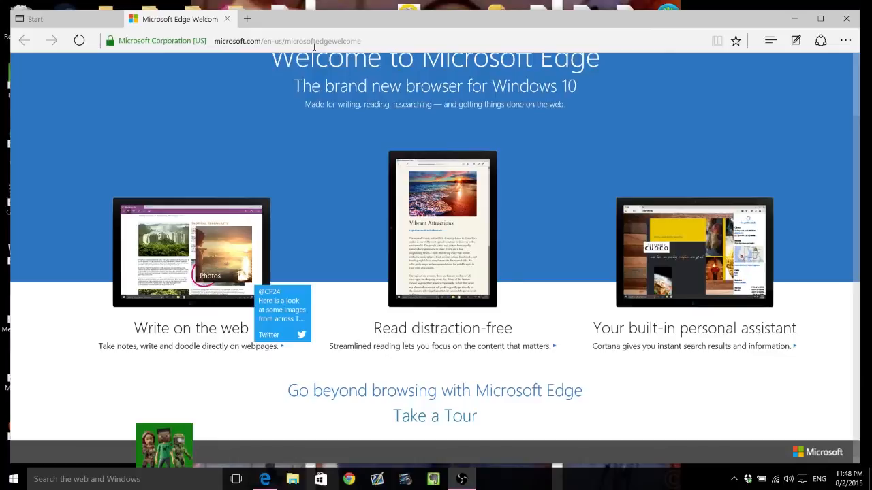
{"action": "mouse_move", "coordinate": [223, 101]}
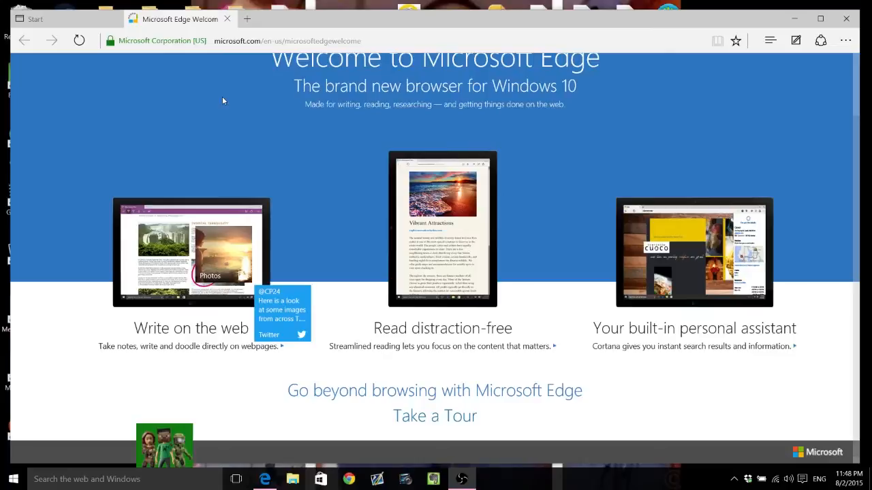
{"action": "mouse_move", "coordinate": [270, 90]}
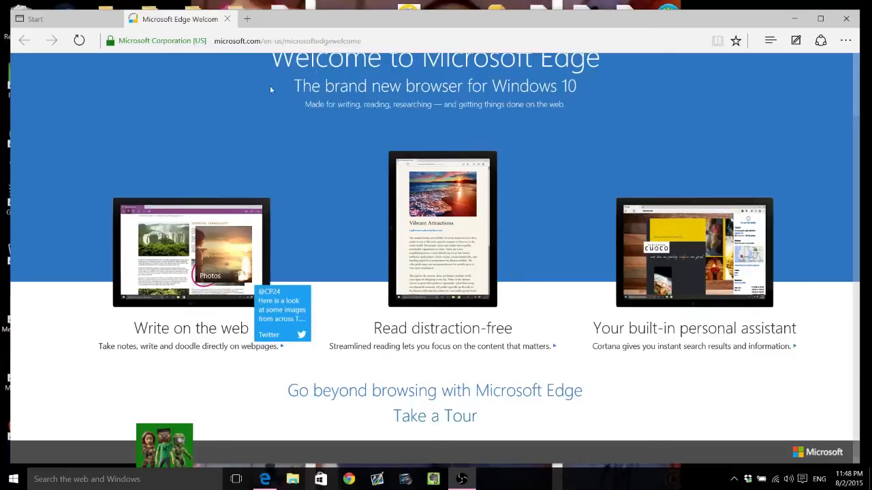
{"action": "mouse_move", "coordinate": [395, 25]}
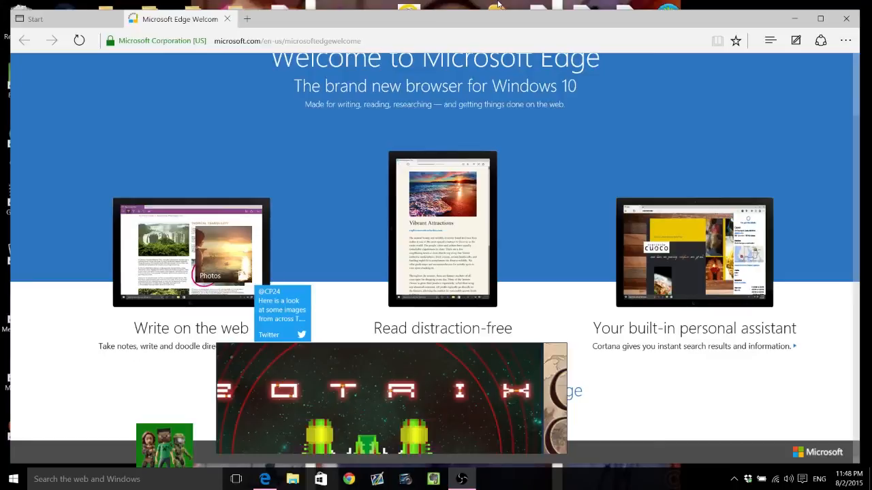
{"action": "mouse_move", "coordinate": [842, 135]}
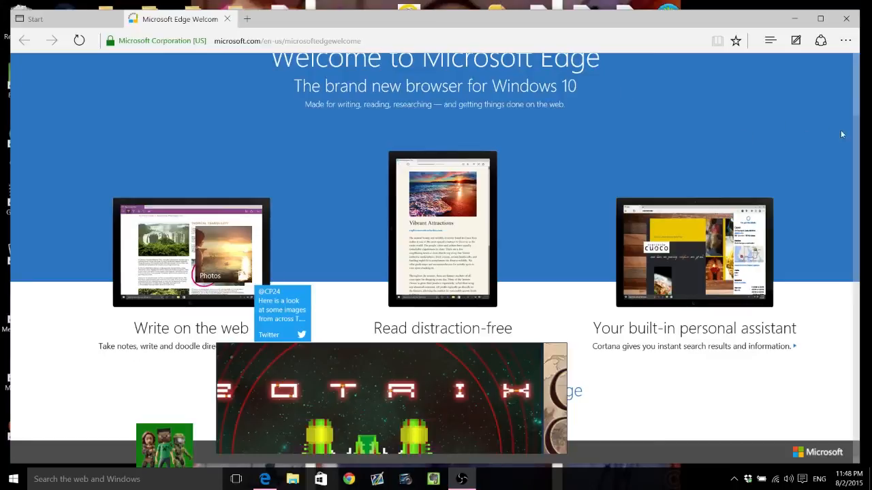
{"action": "mouse_move", "coordinate": [855, 126]}
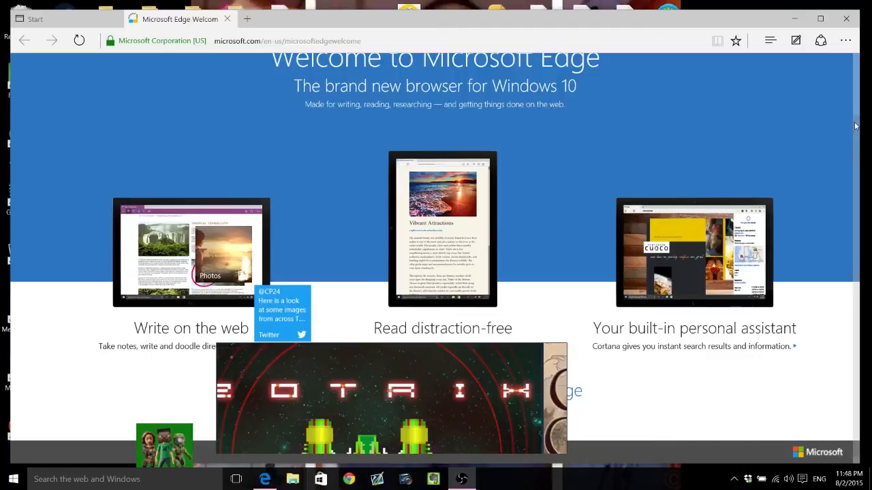
{"action": "mouse_move", "coordinate": [854, 164]}
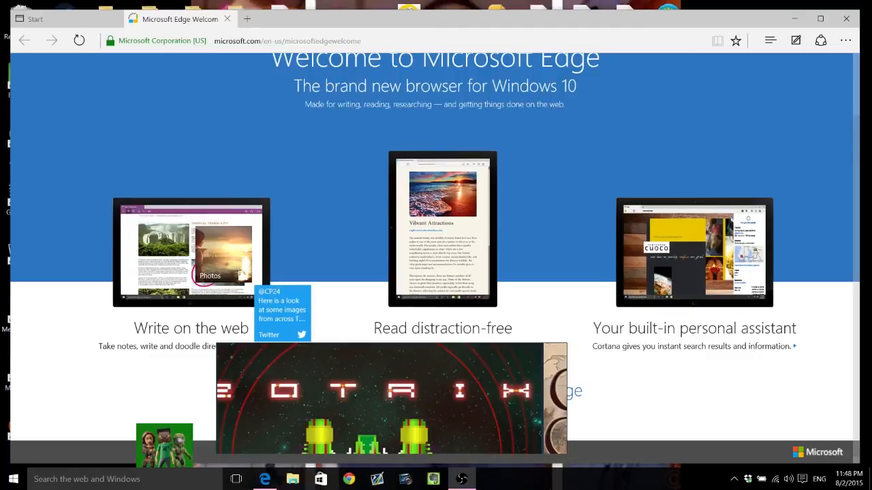
{"action": "mouse_move", "coordinate": [391, 443]}
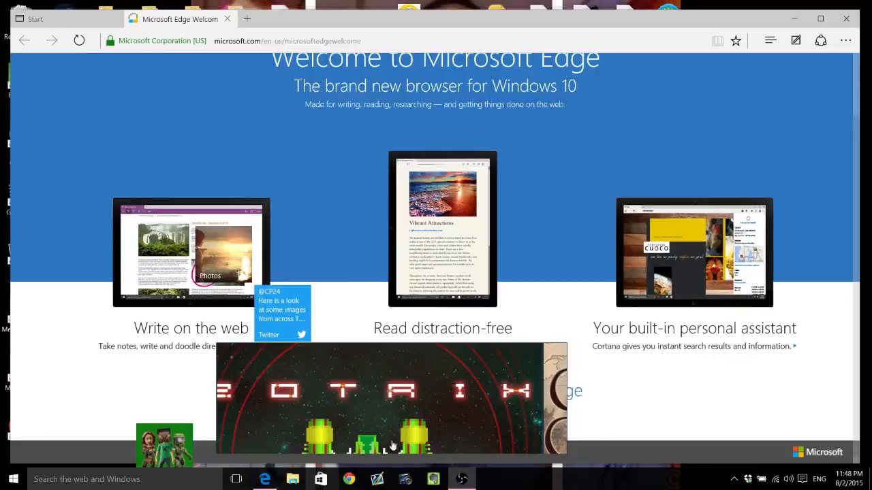
{"action": "mouse_move", "coordinate": [506, 406]}
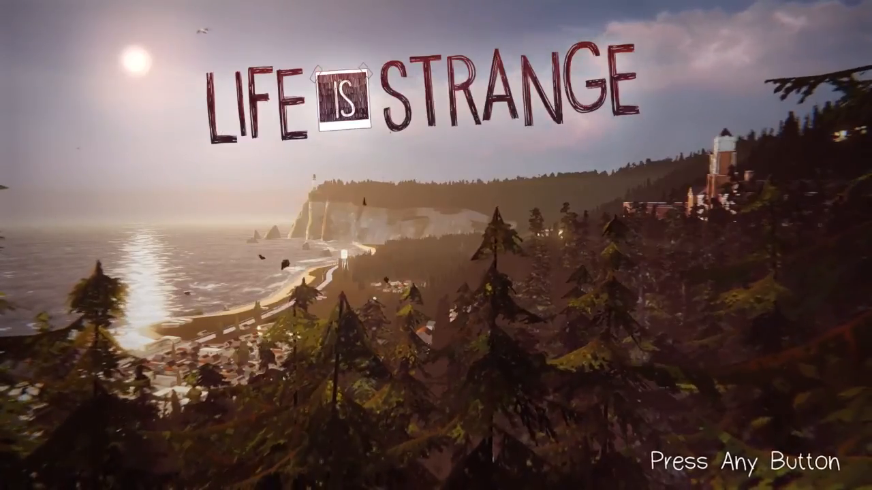
Continue past the Life is Strange title screen so it starts checking downloadable content.
{"action": "key", "text": "enter"}
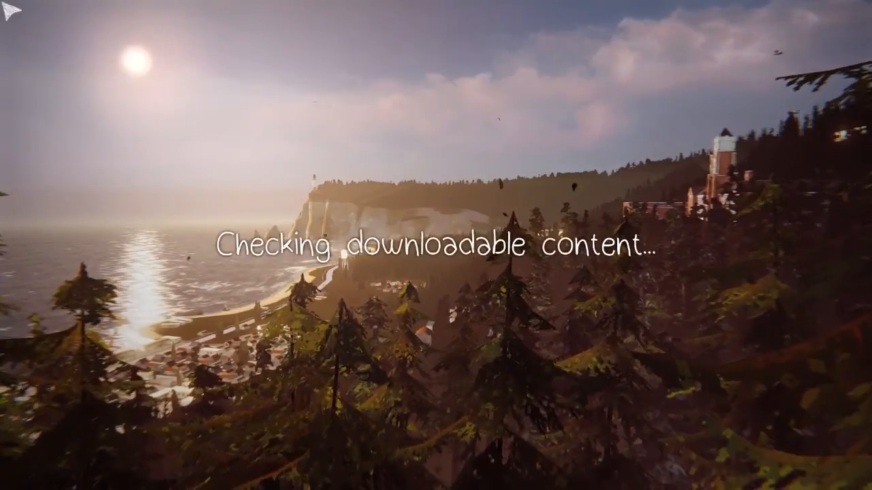